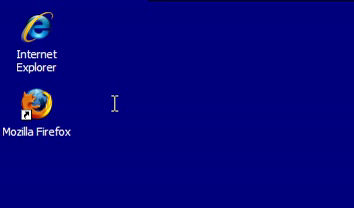
# Launch Mozilla Firefox from its desktop icon.
pyautogui.doubleClick(33, 105)
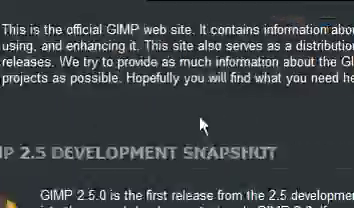
# Scroll down gimp.org to the Download GIMP 2.4.5 for Windows link.
pyautogui.scroll(-3)
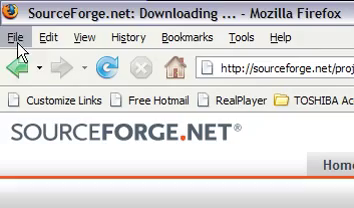
pyautogui.scroll(-3)
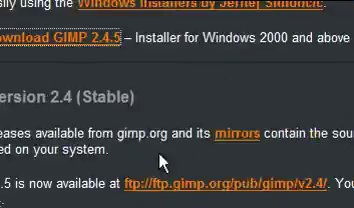
pyautogui.scroll(-3)
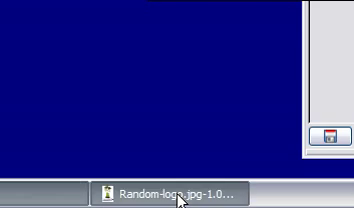
# Bring Random-logo.jpg into view and scroll down to the area under the shoes.
pyautogui.click(175, 189)
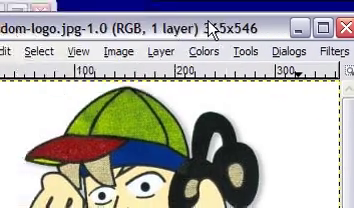
pyautogui.scroll(-3)
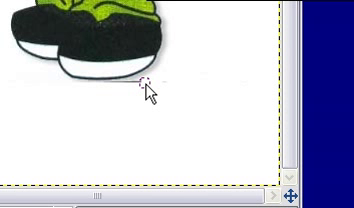
pyautogui.moveTo(145, 82)
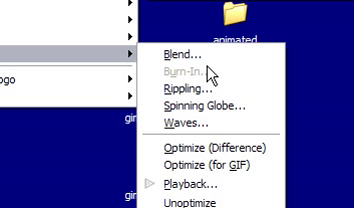
pyautogui.moveTo(190, 124)
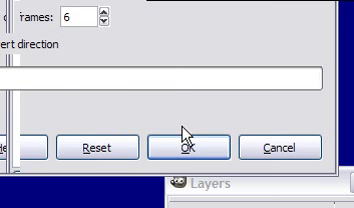
# Confirm the Waves dialog to generate the 6-frame logo animation.
pyautogui.click(179, 146)
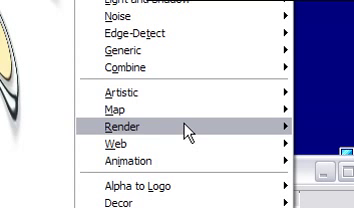
pyautogui.moveTo(180, 147)
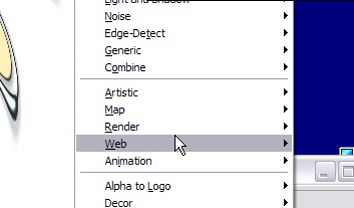